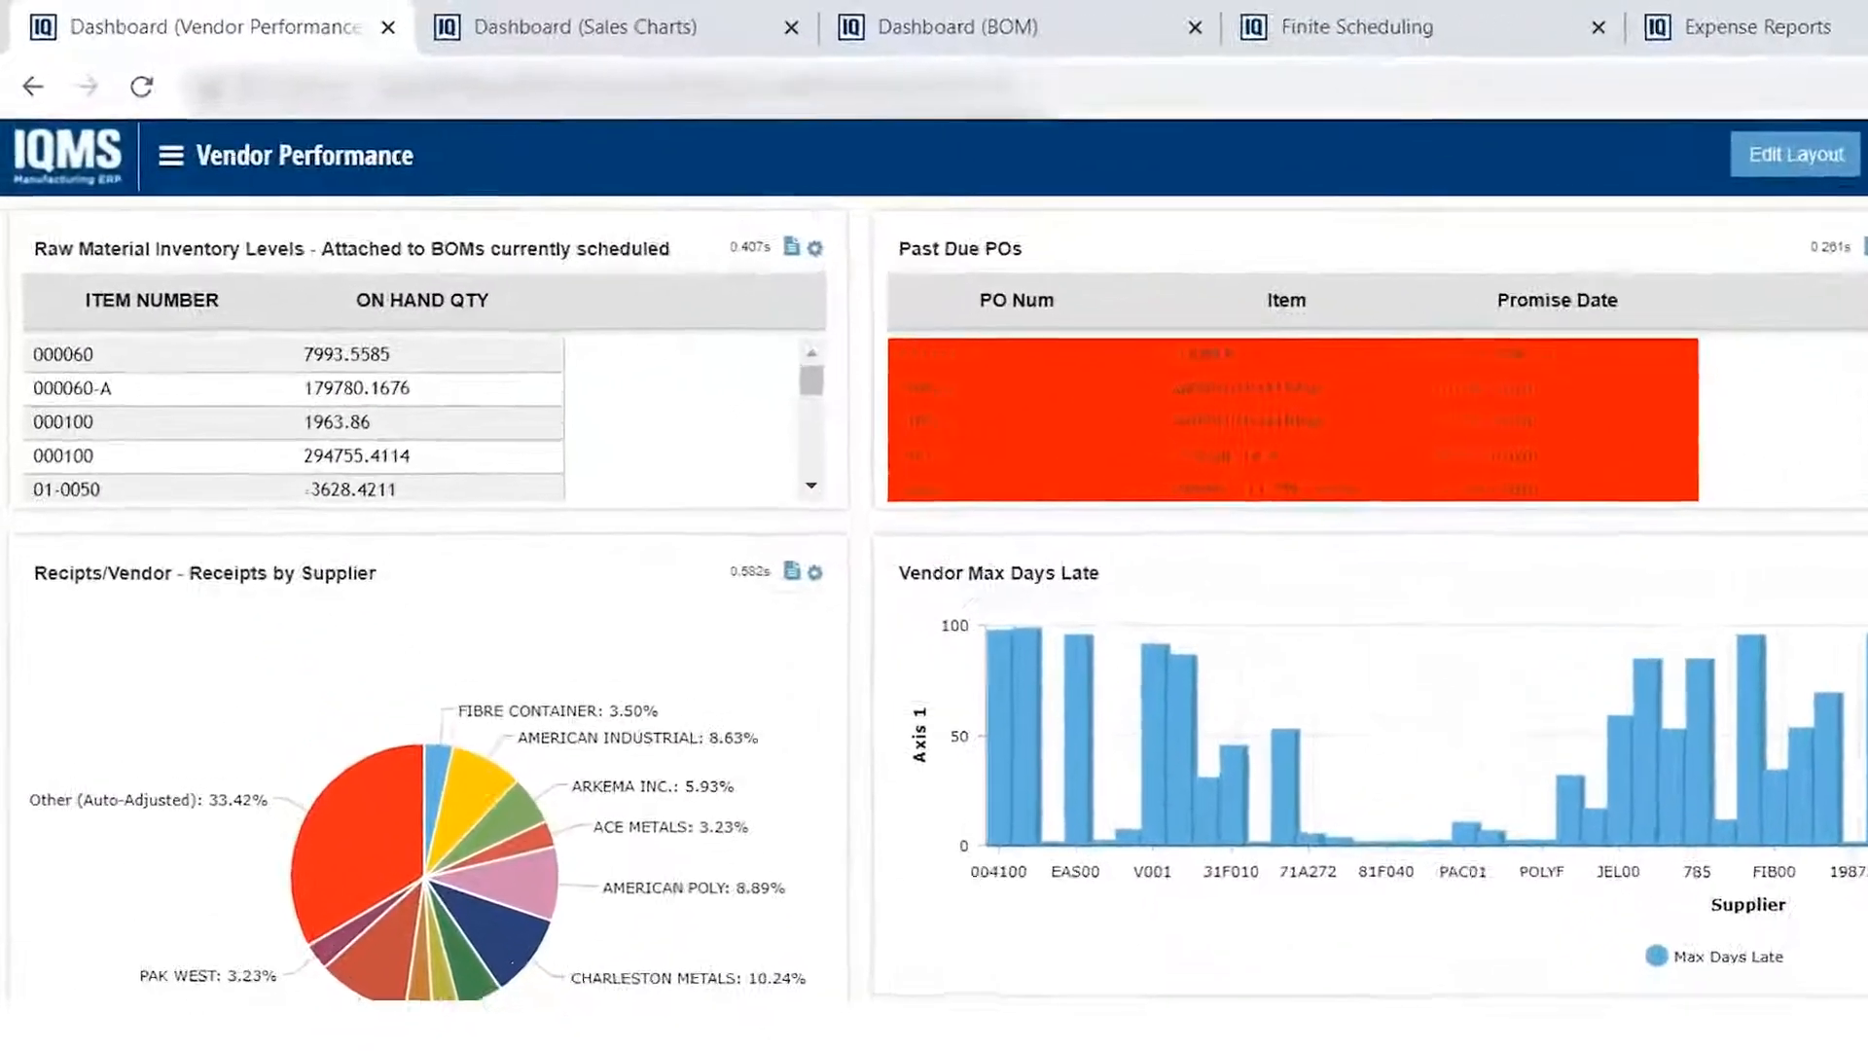
Bring up the Sales Charts dashboard with overdue sales orders and sales against forecast.
left_click(584, 26)
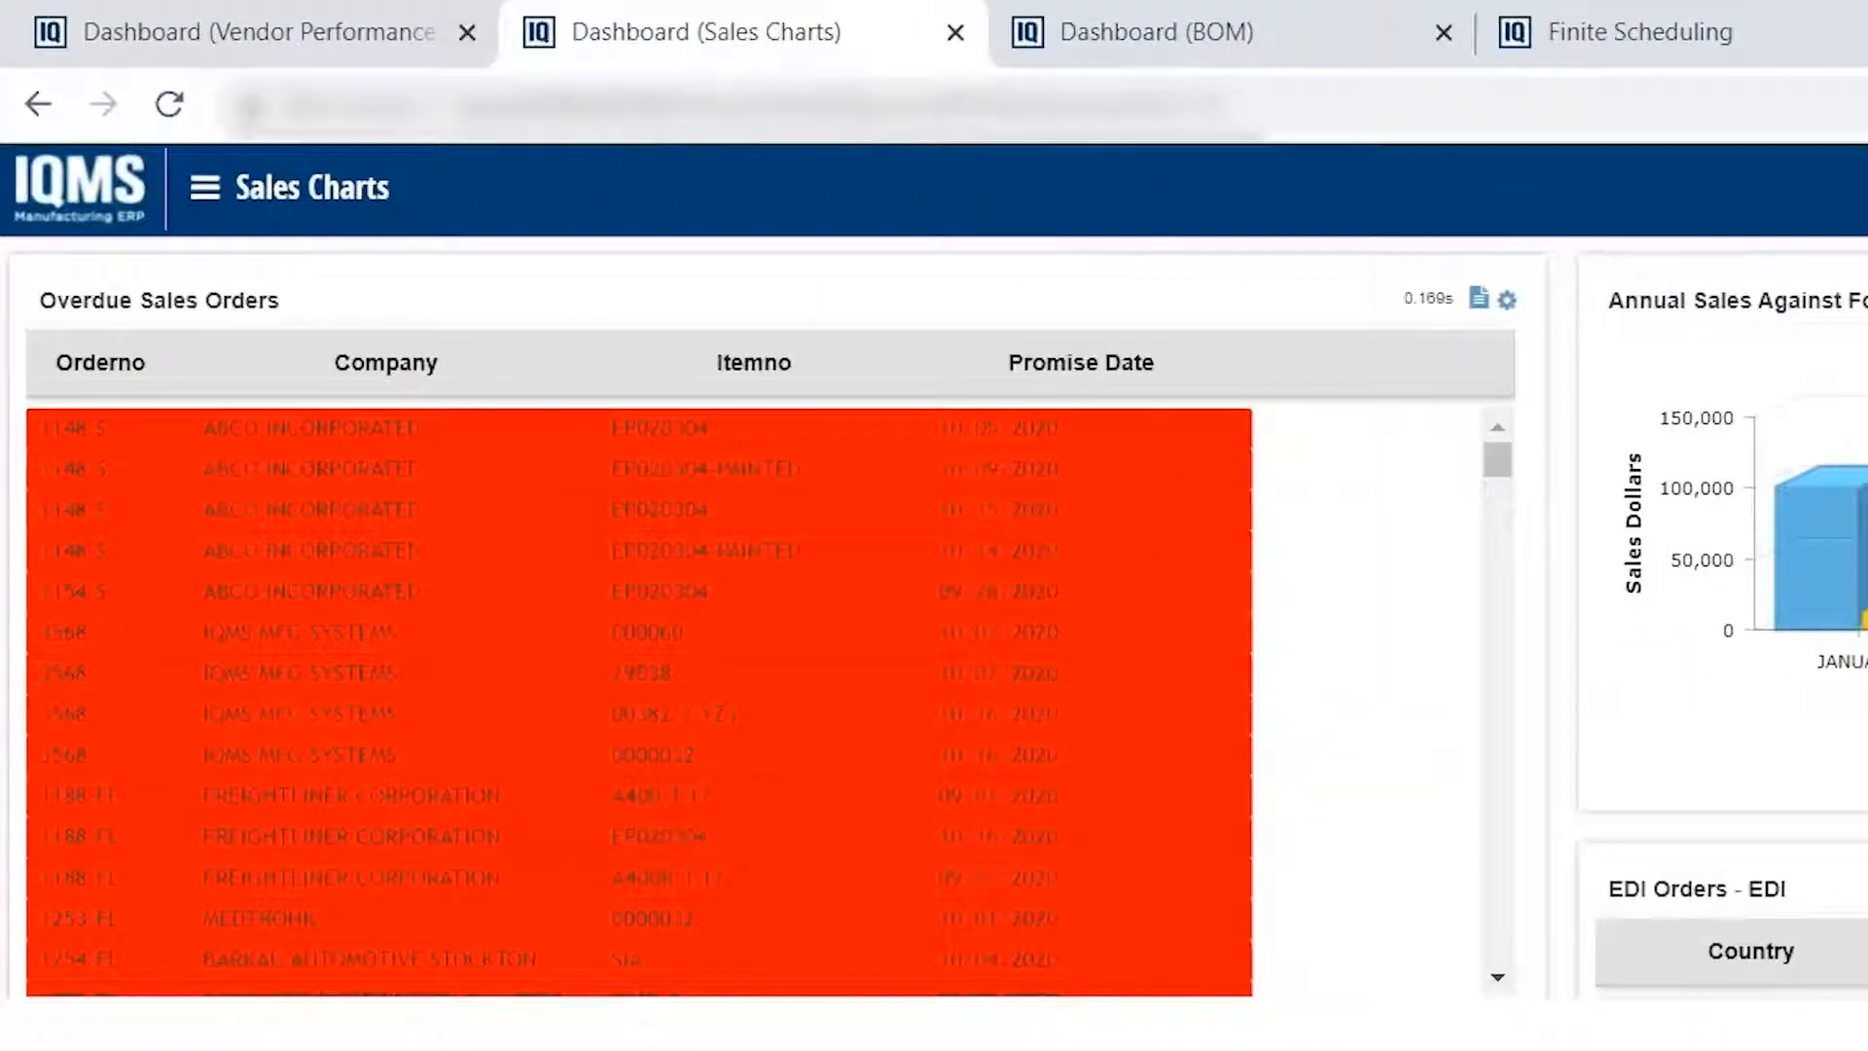
Review the BOM dashboard charts, then move on to the Finite Scheduling board.
left_click(1150, 33)
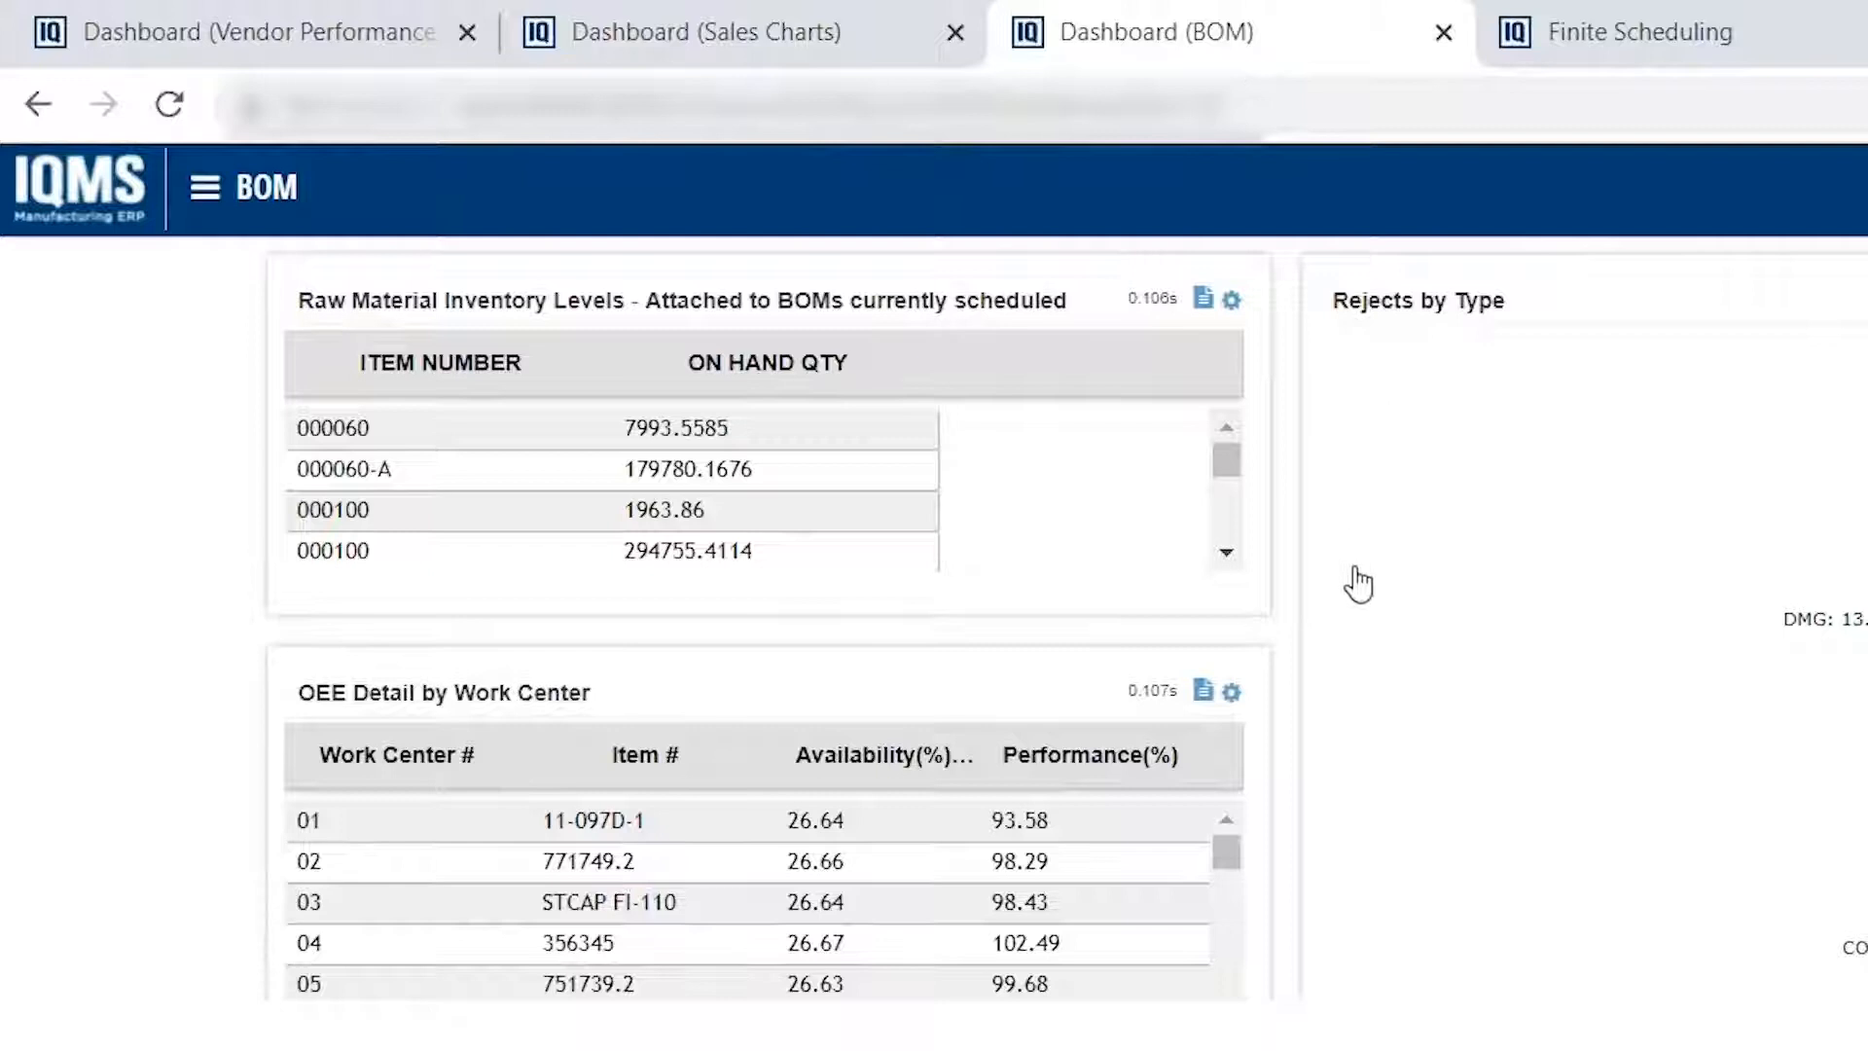
mouse_move(1379, 608)
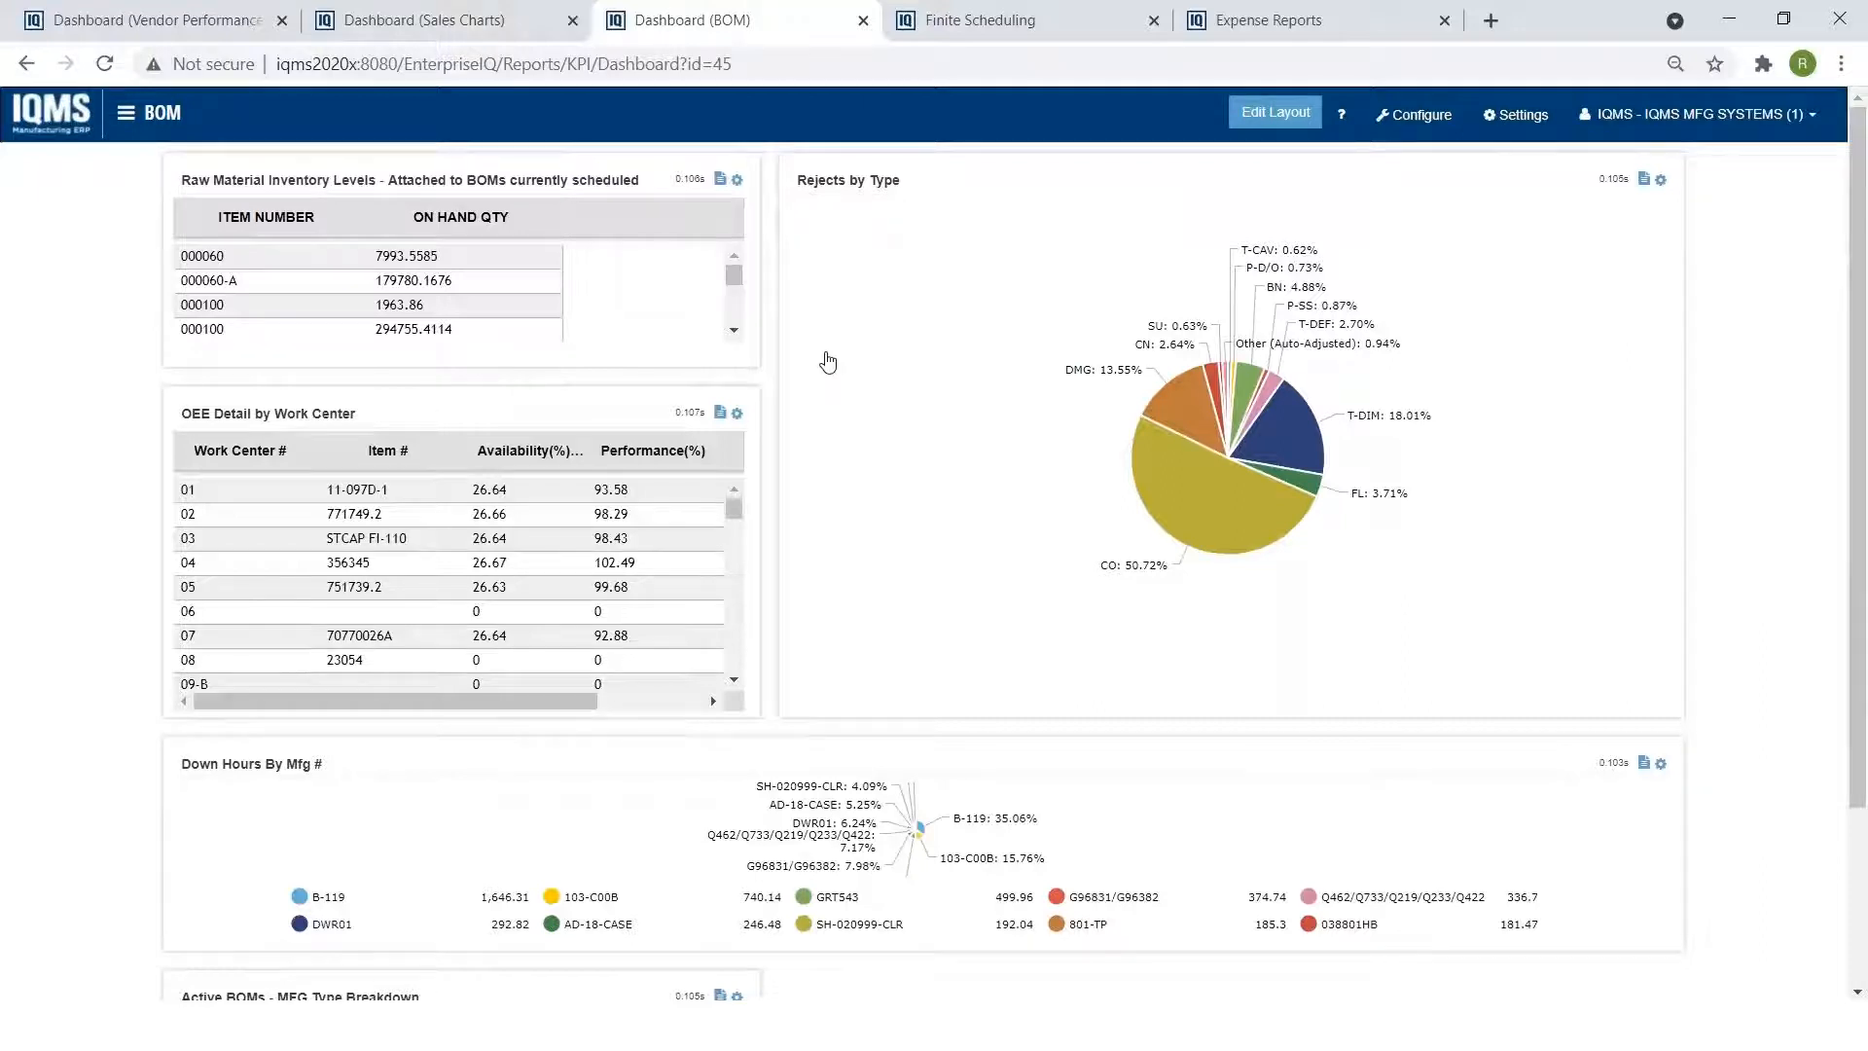
mouse_move(922, 163)
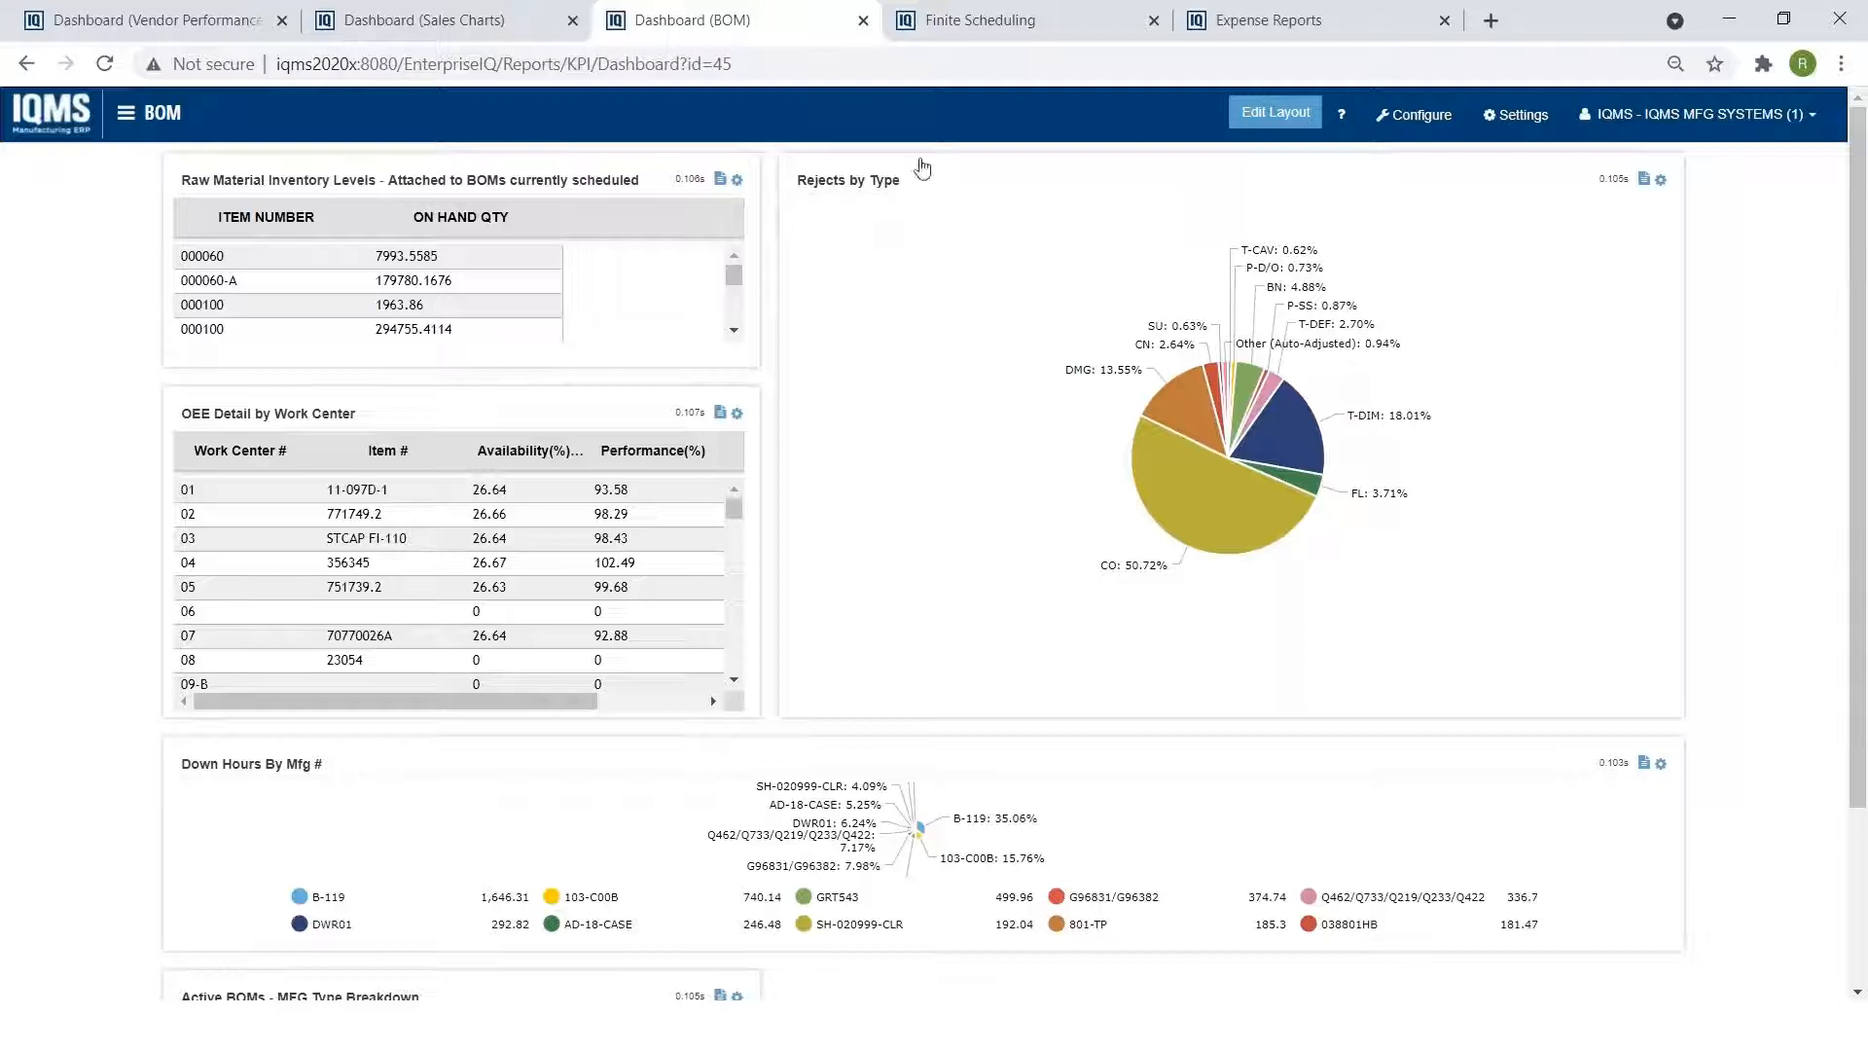
left_click(1027, 20)
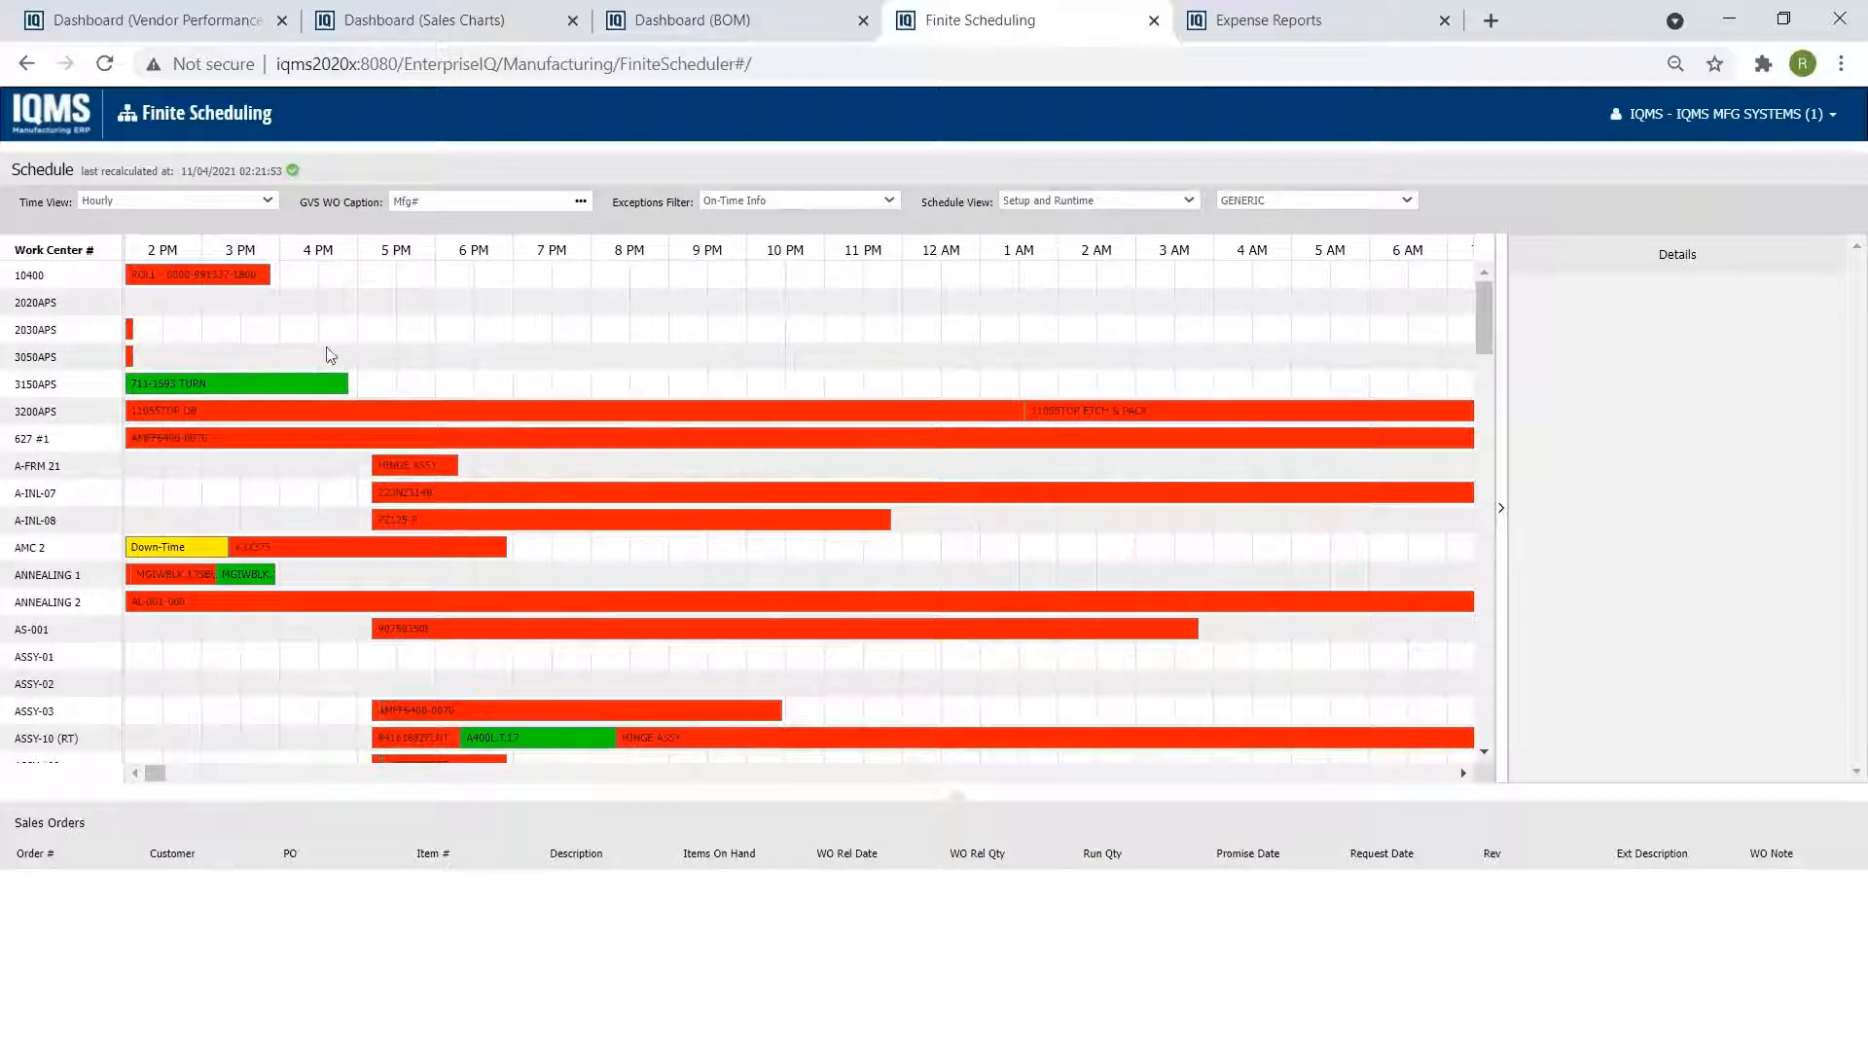
mouse_move(506, 494)
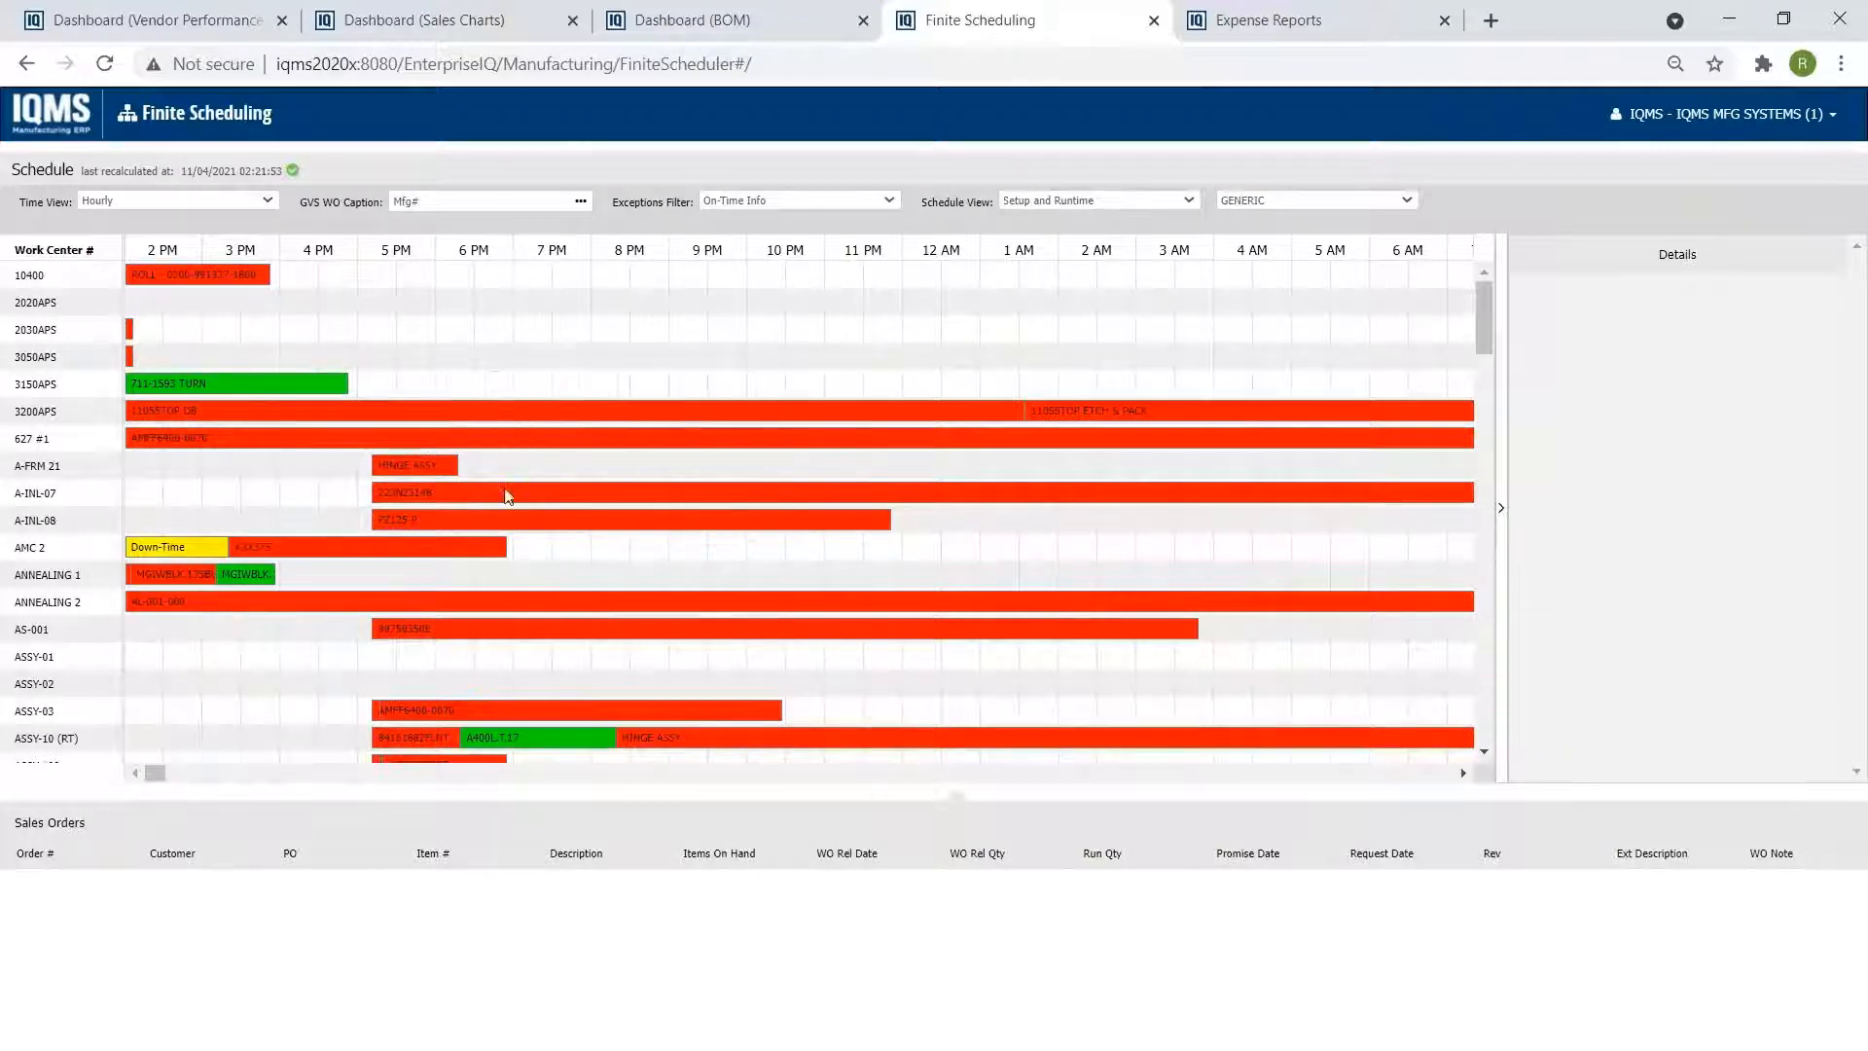
mouse_move(714, 485)
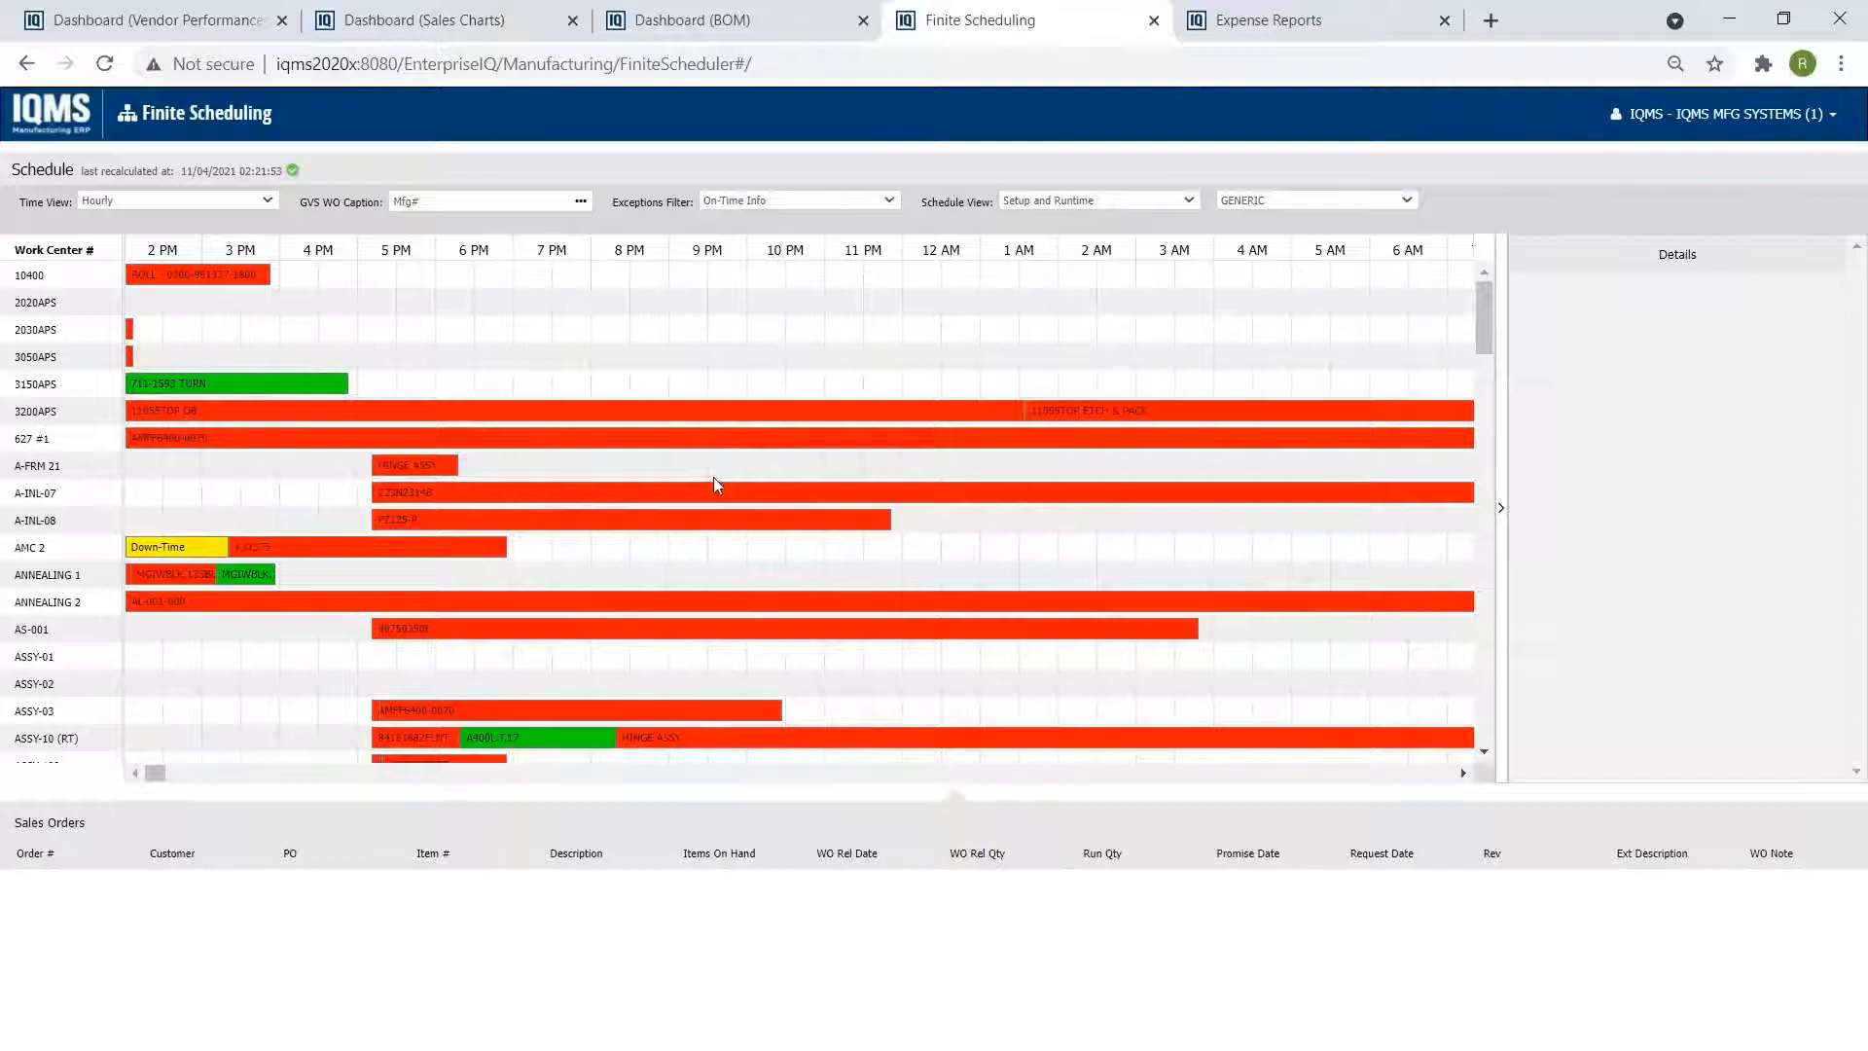
mouse_move(339, 549)
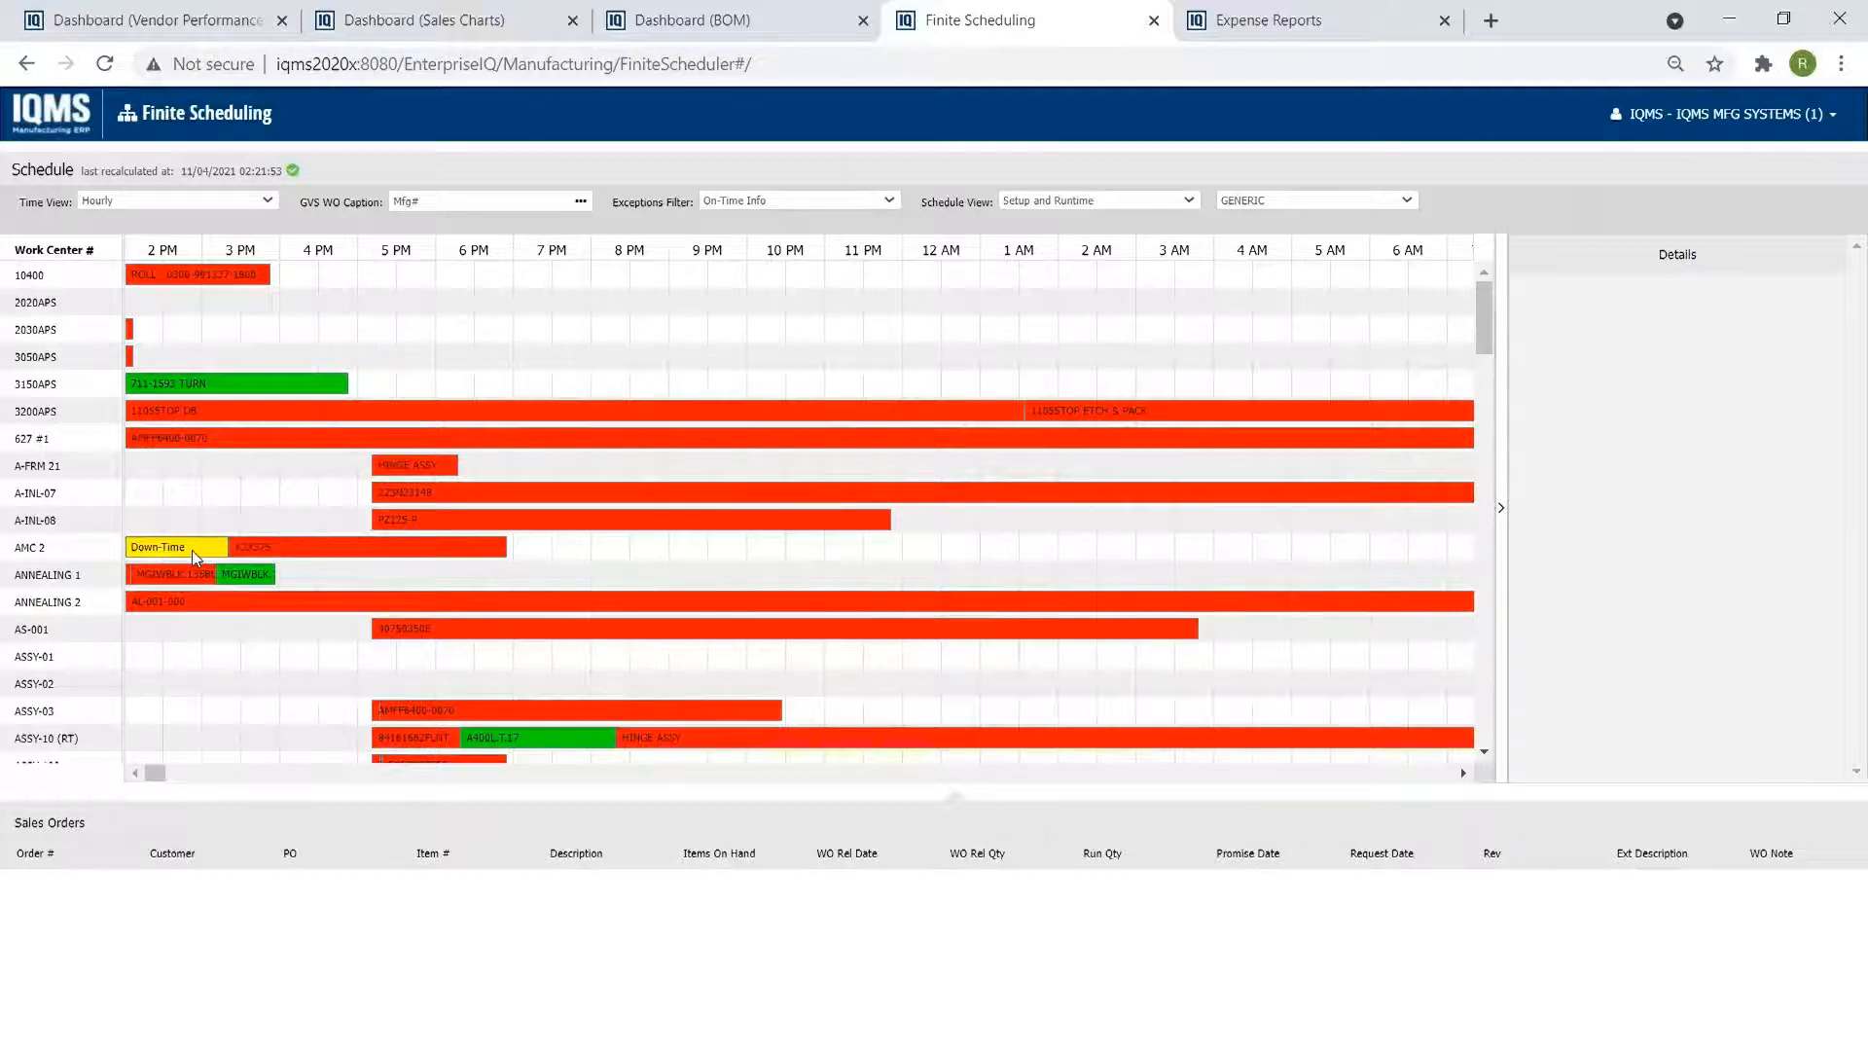
mouse_move(167, 547)
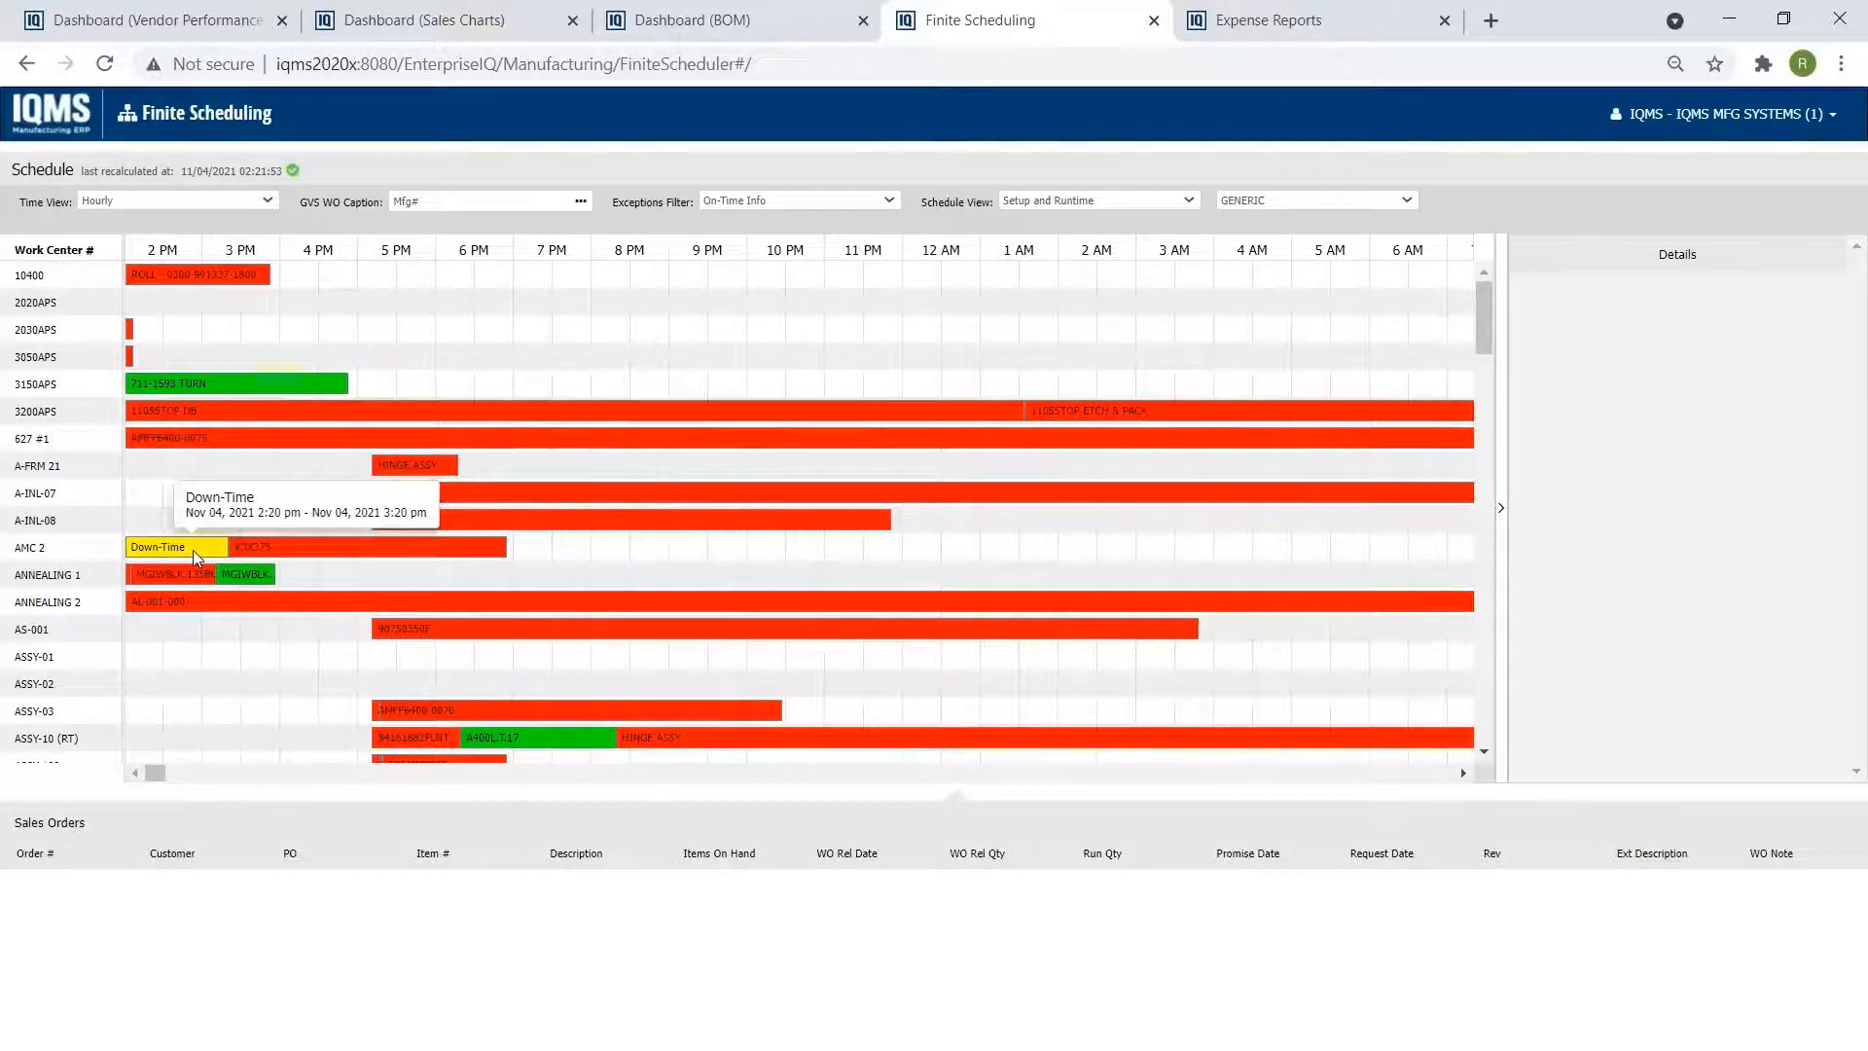
mouse_move(1674, 646)
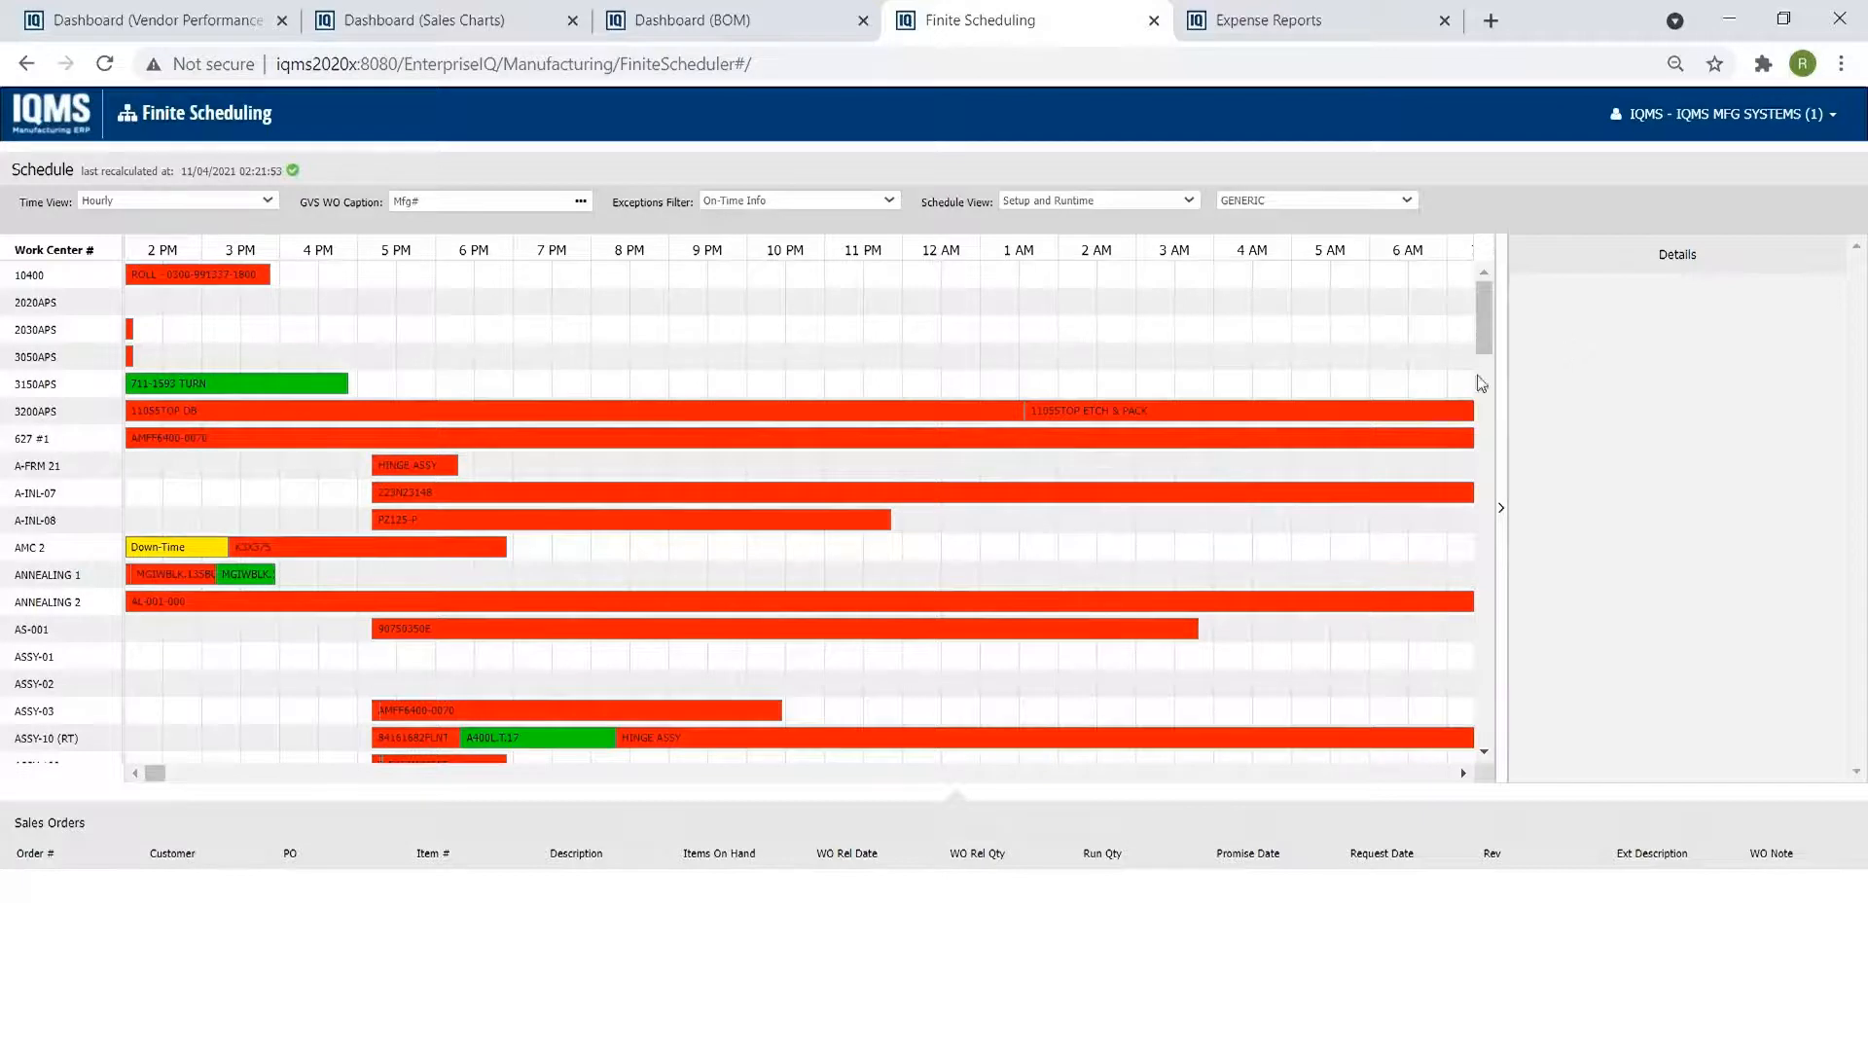
Open the pending February travel expense report and scroll through its expense lines.
left_click(1259, 20)
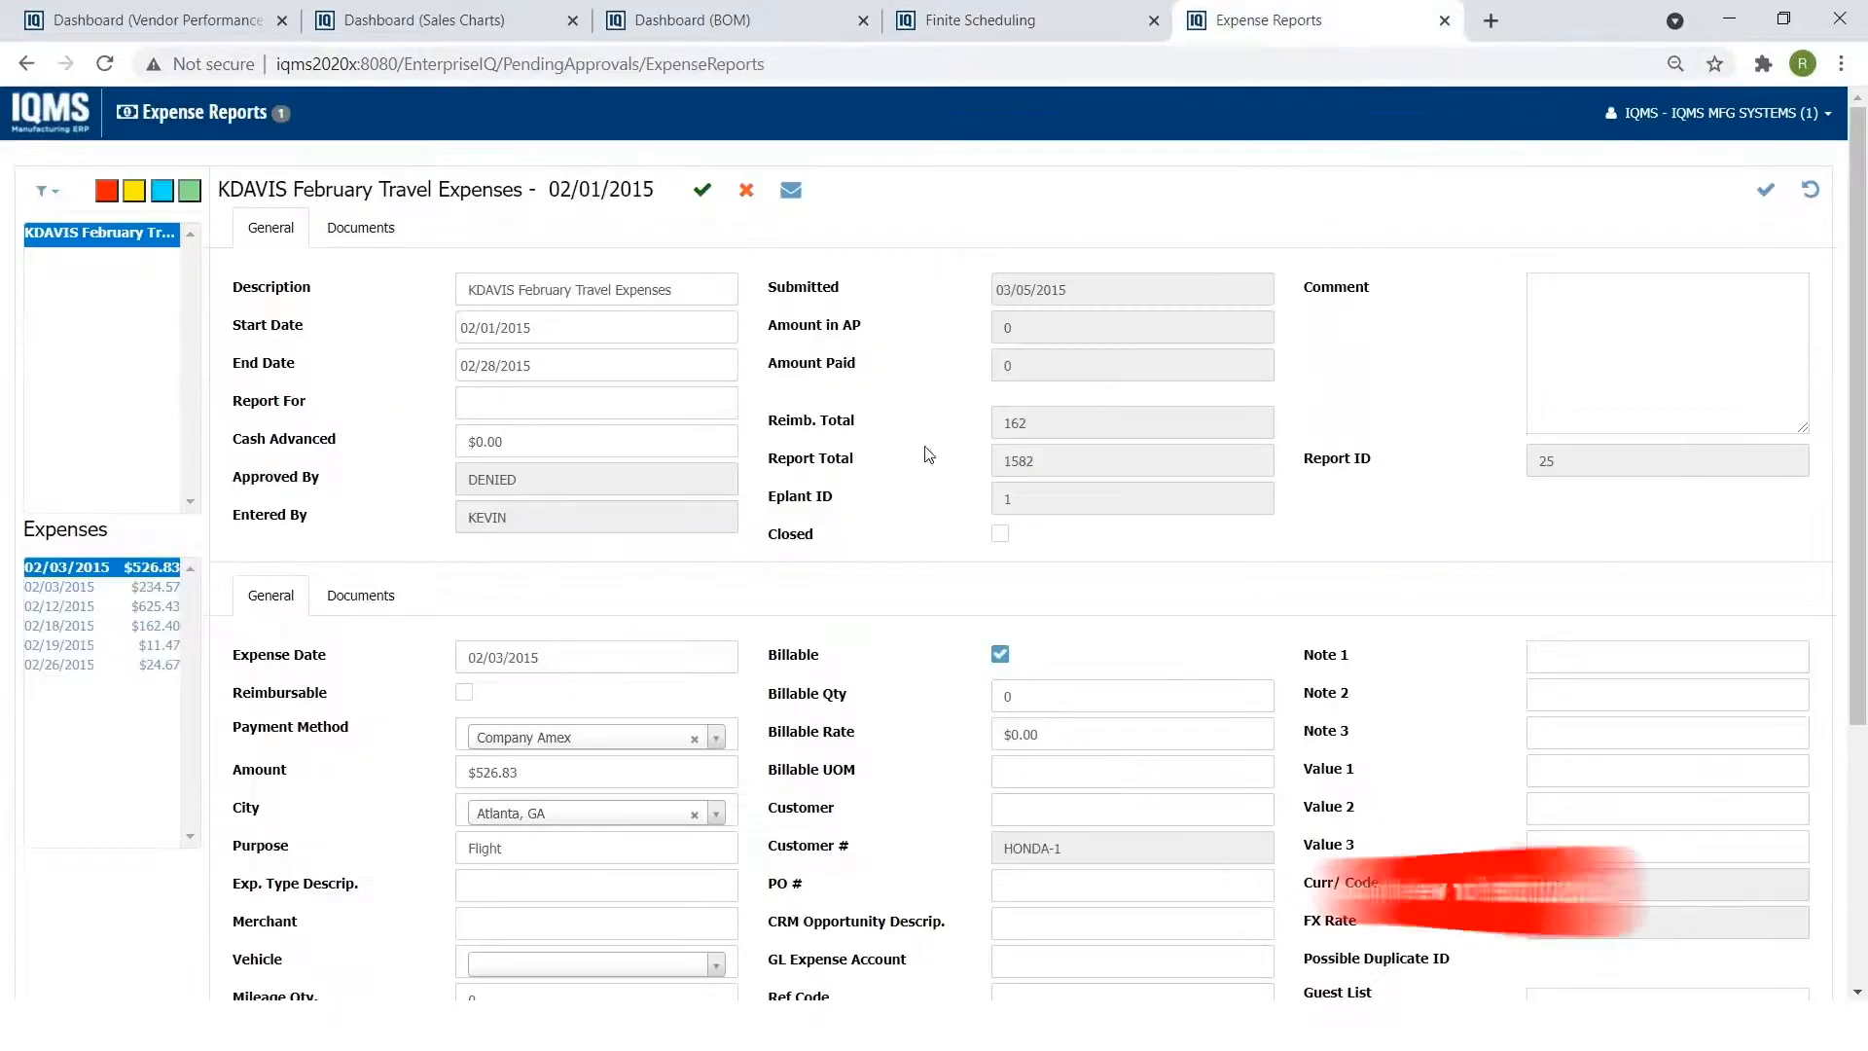
scroll("down", 3)
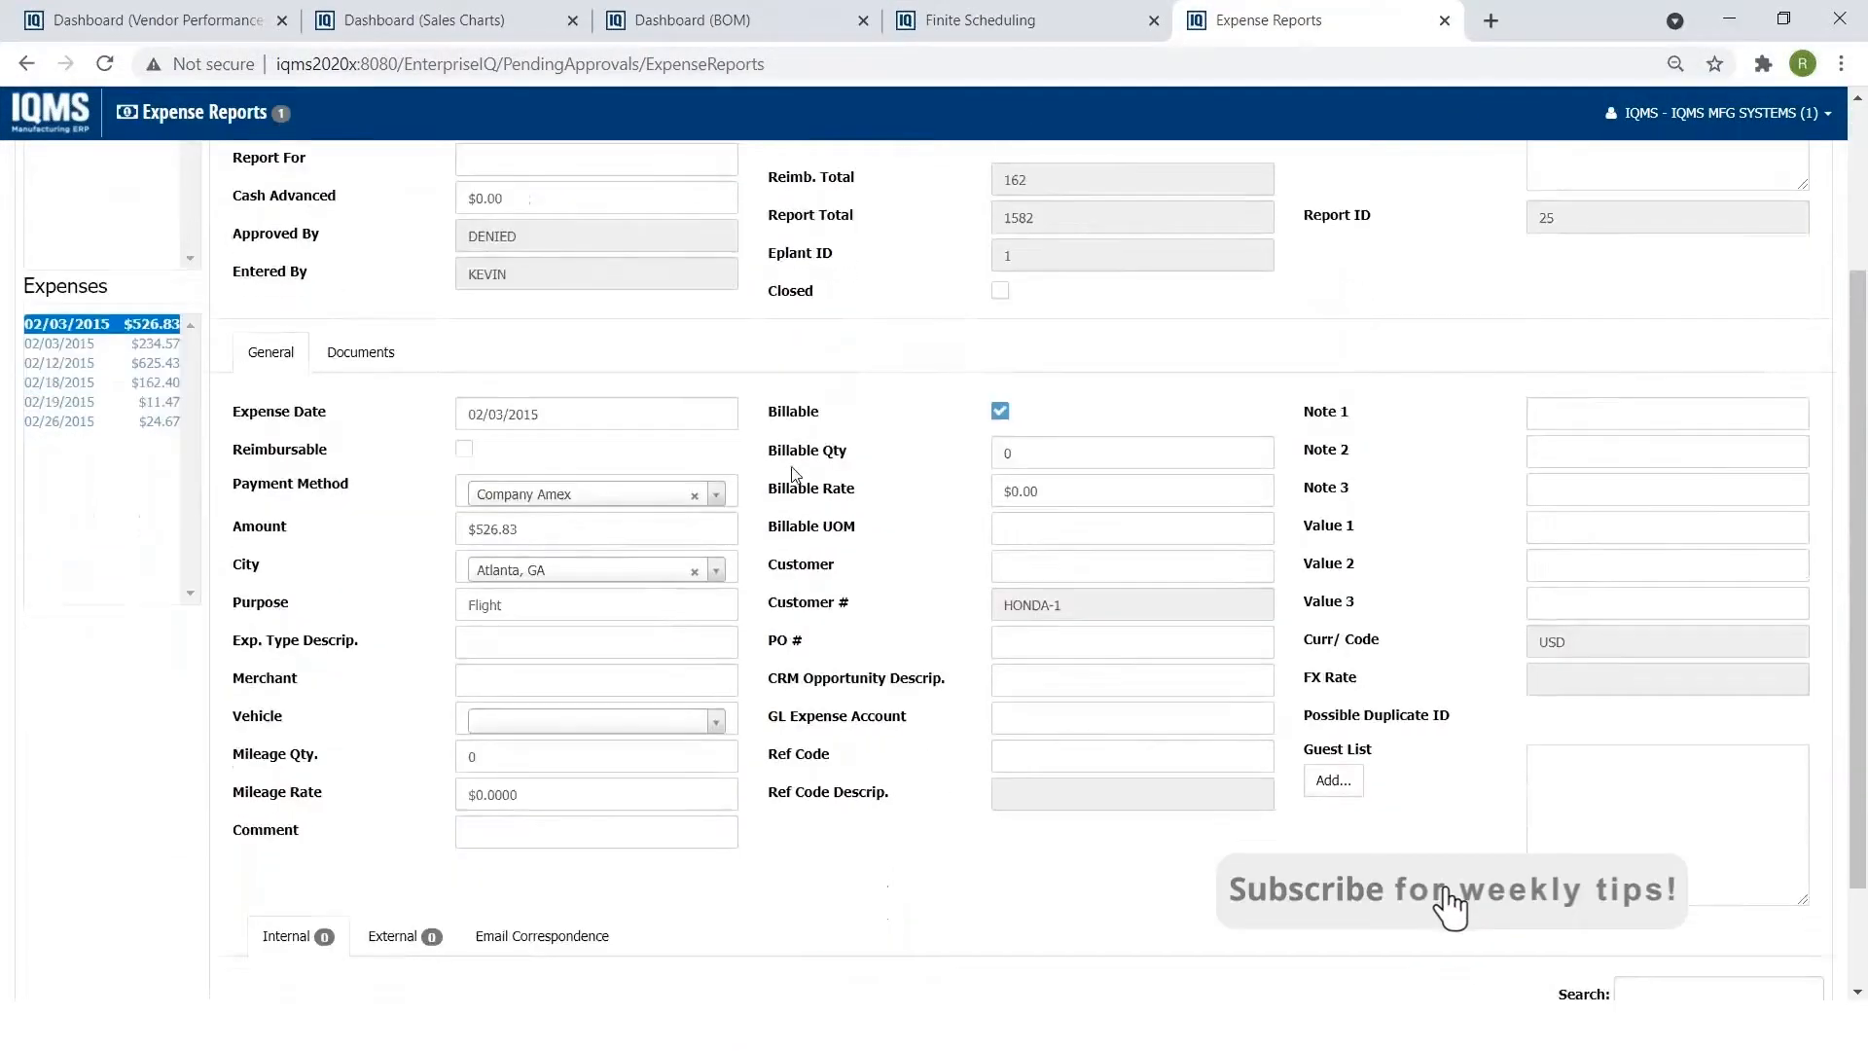